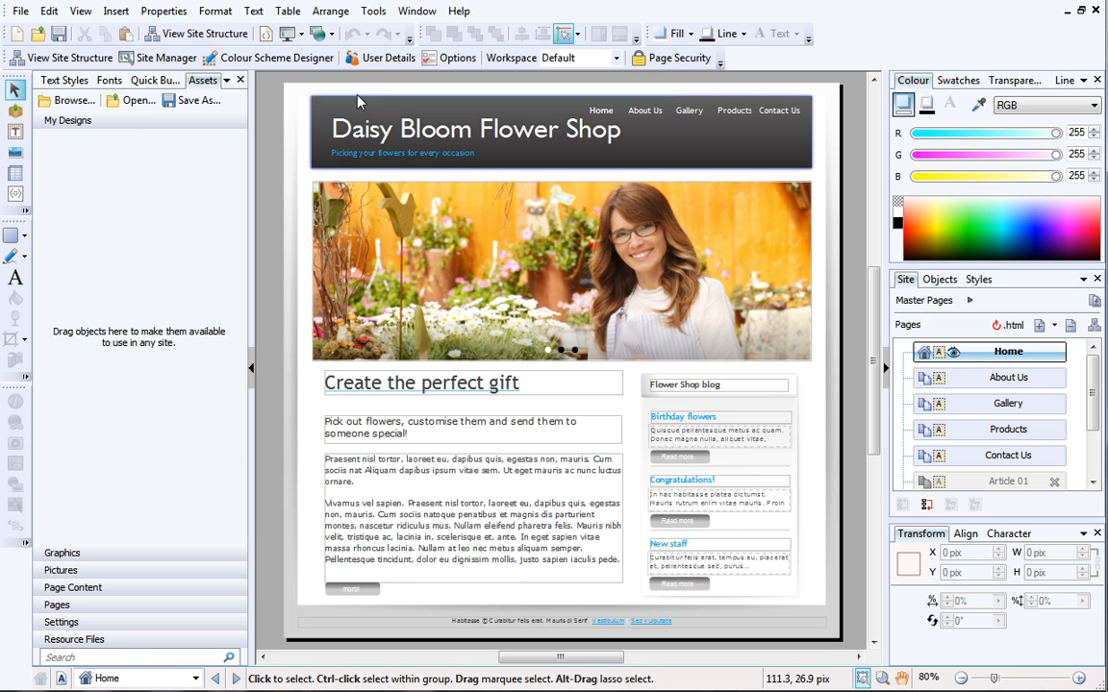
pyautogui.moveTo(322, 33)
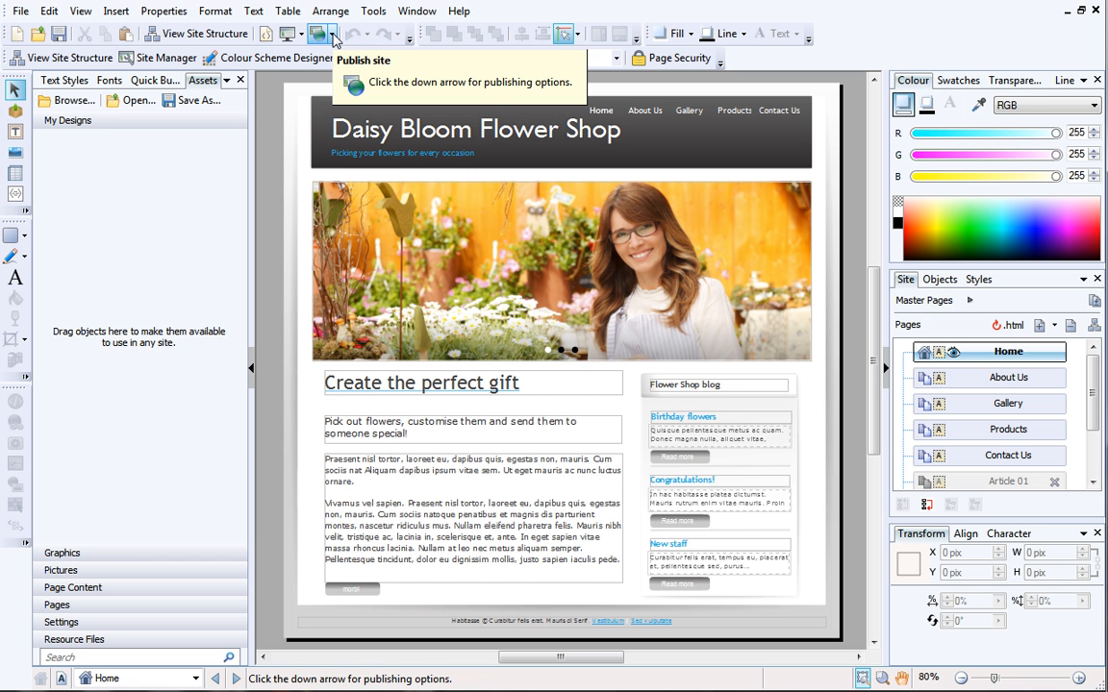
# Start publishing the Daisy Bloom Flower Shop site via Publish to Web
pyautogui.click(333, 33)
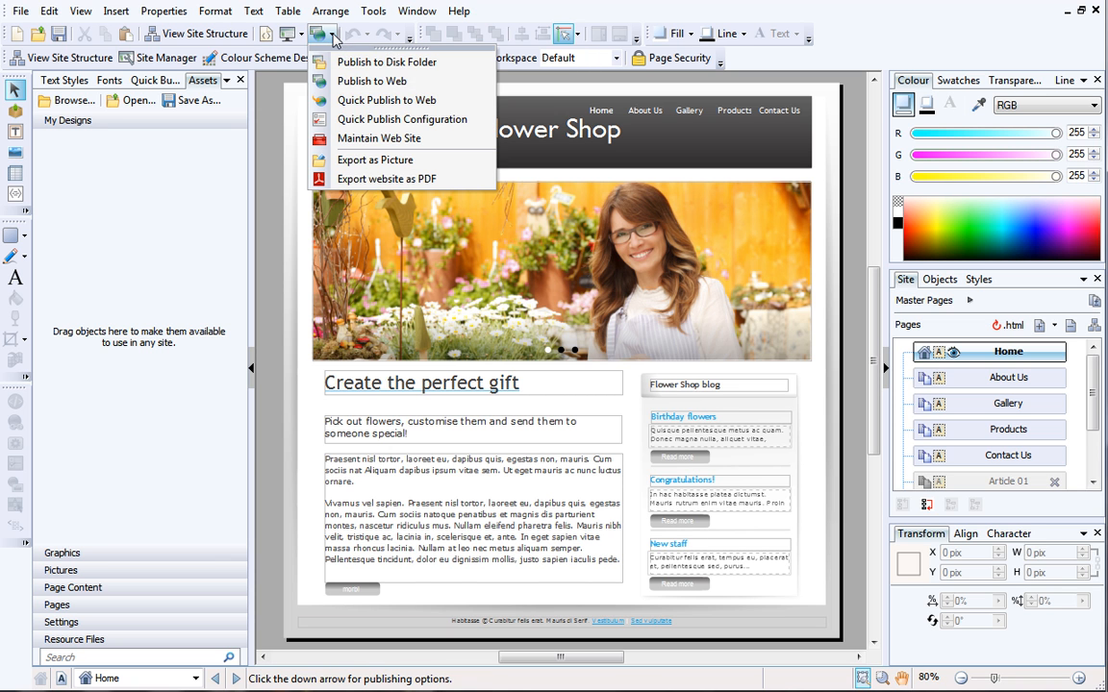
pyautogui.moveTo(372, 81)
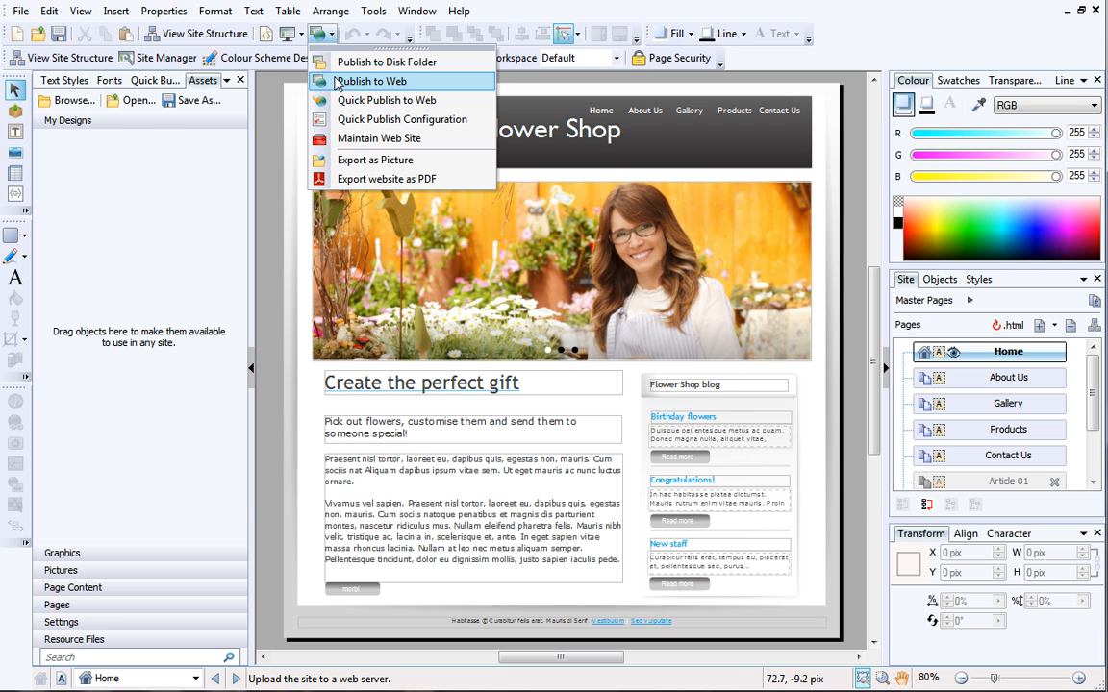
pyautogui.click(371, 81)
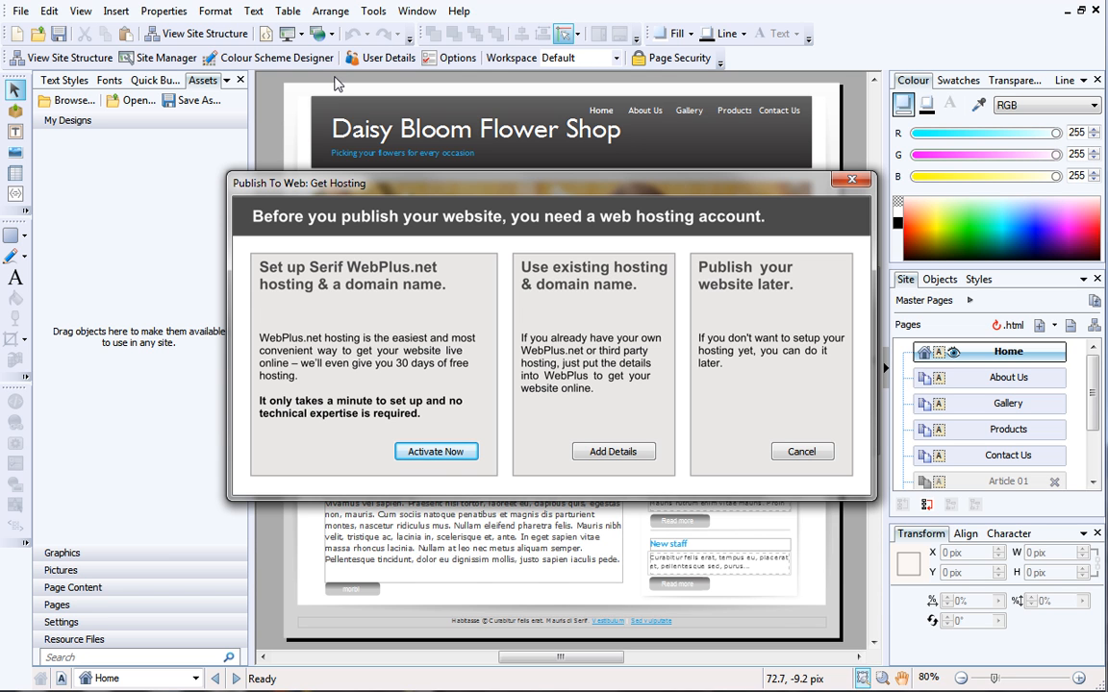
pyautogui.moveTo(364, 300)
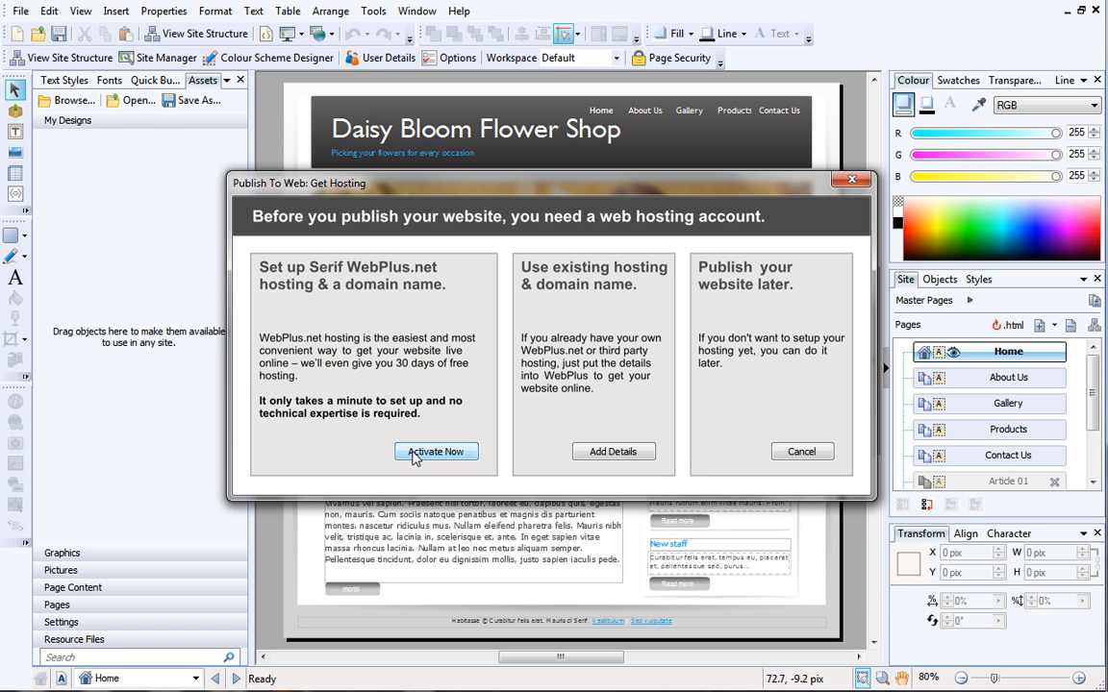
# Activate setting up new Serif WebPlus.net hosting with a domain name
pyautogui.click(436, 452)
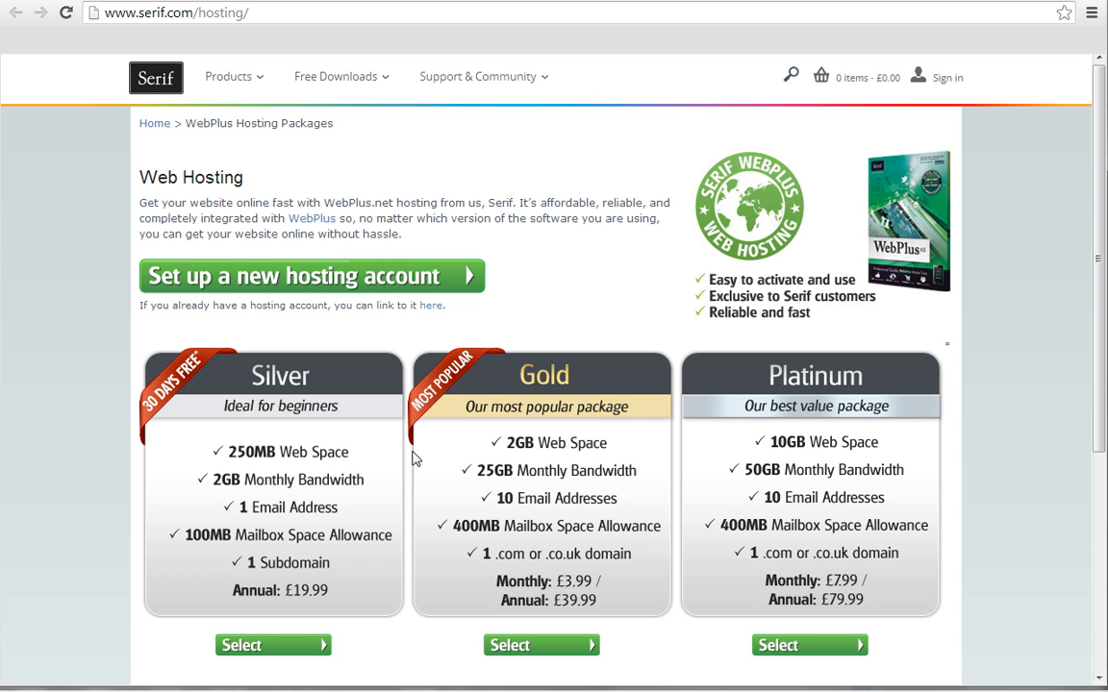
pyautogui.moveTo(225, 374)
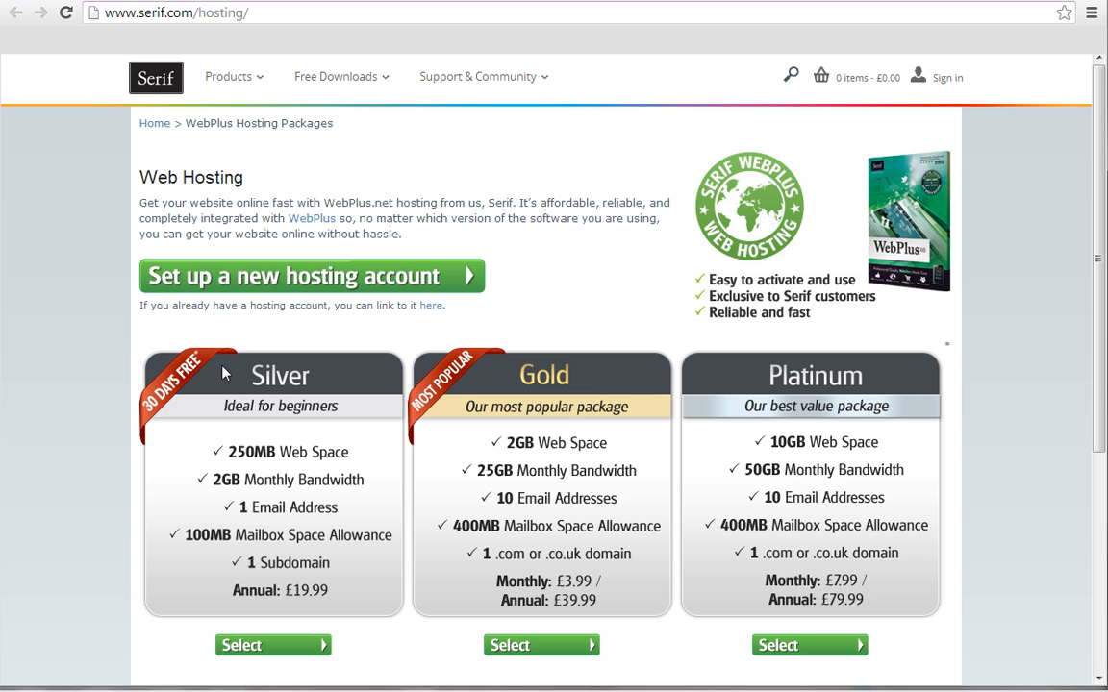
pyautogui.moveTo(185, 416)
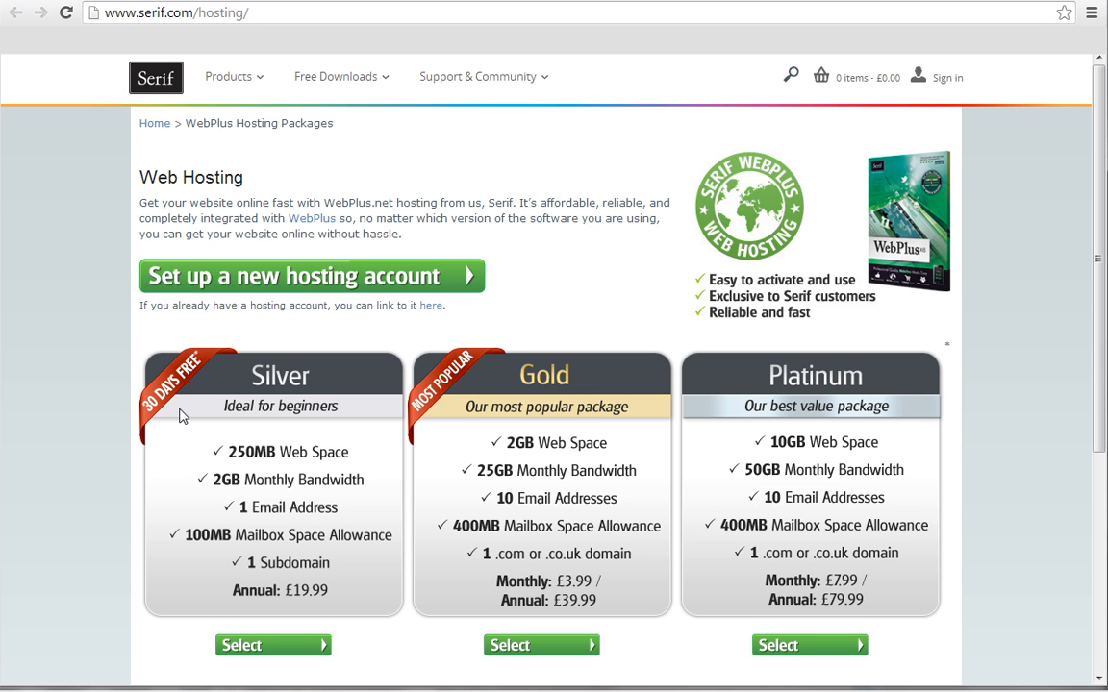
pyautogui.moveTo(216, 373)
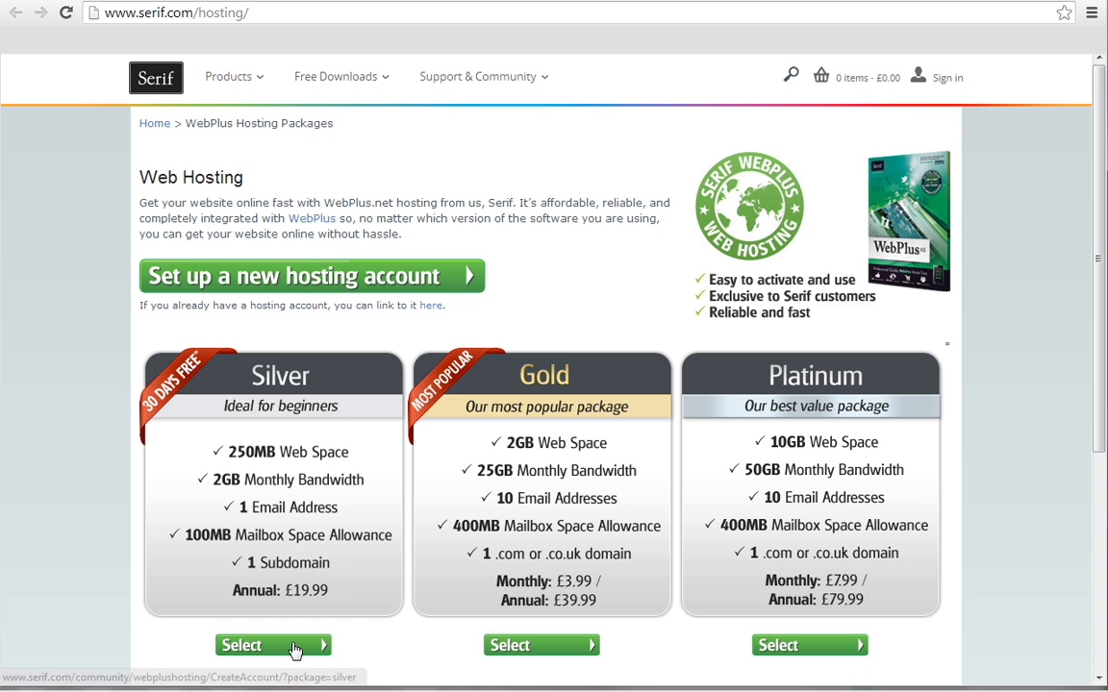
# Select the Silver hosting package, reaching the Serif.com account login page
pyautogui.click(272, 645)
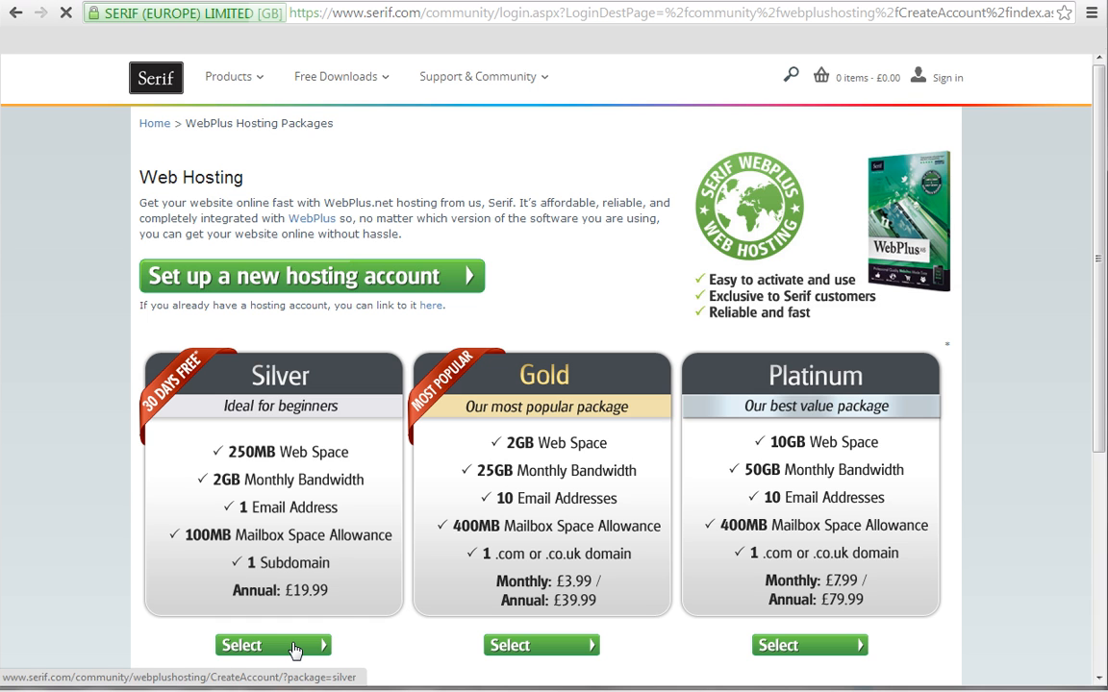
pyautogui.click(272, 645)
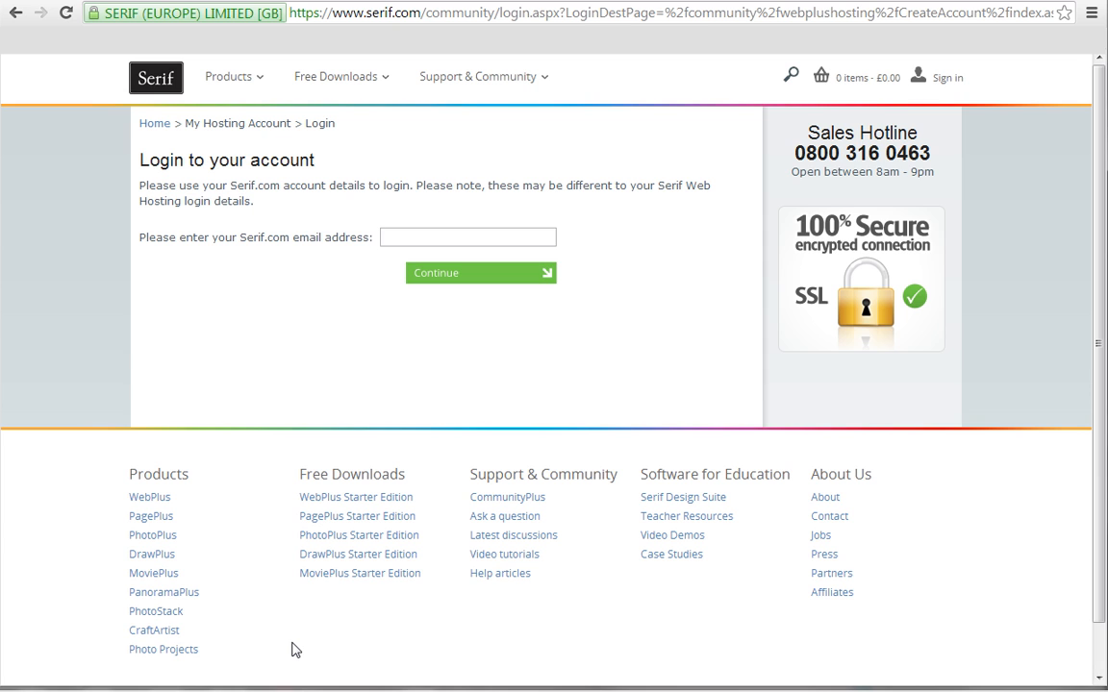
pyautogui.click(468, 237)
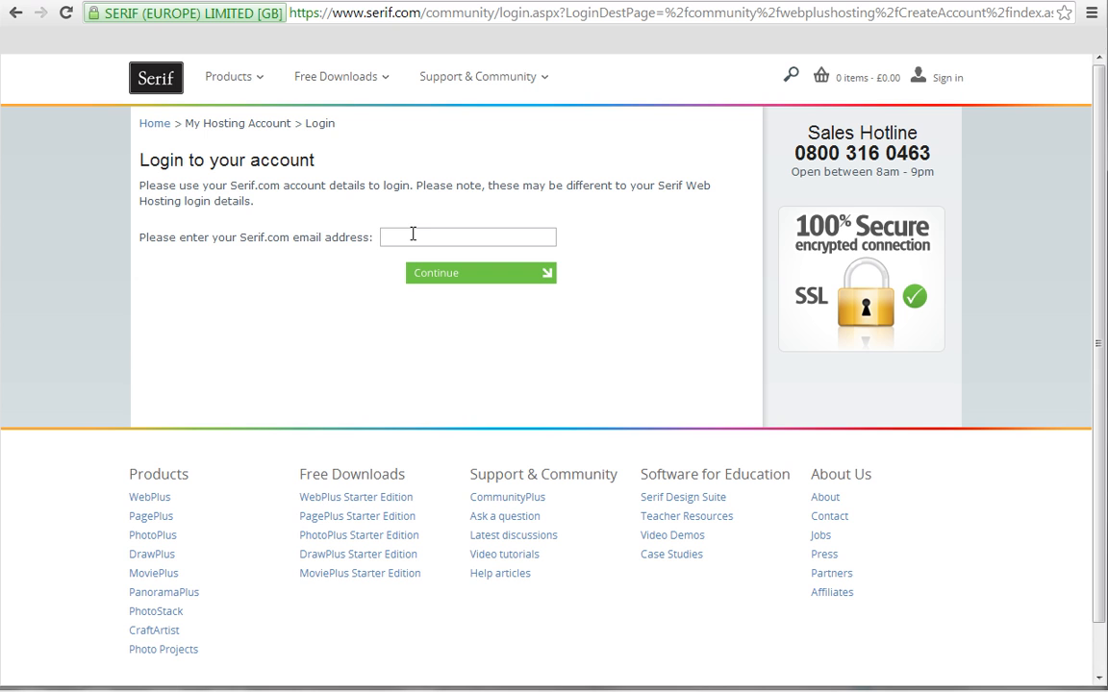
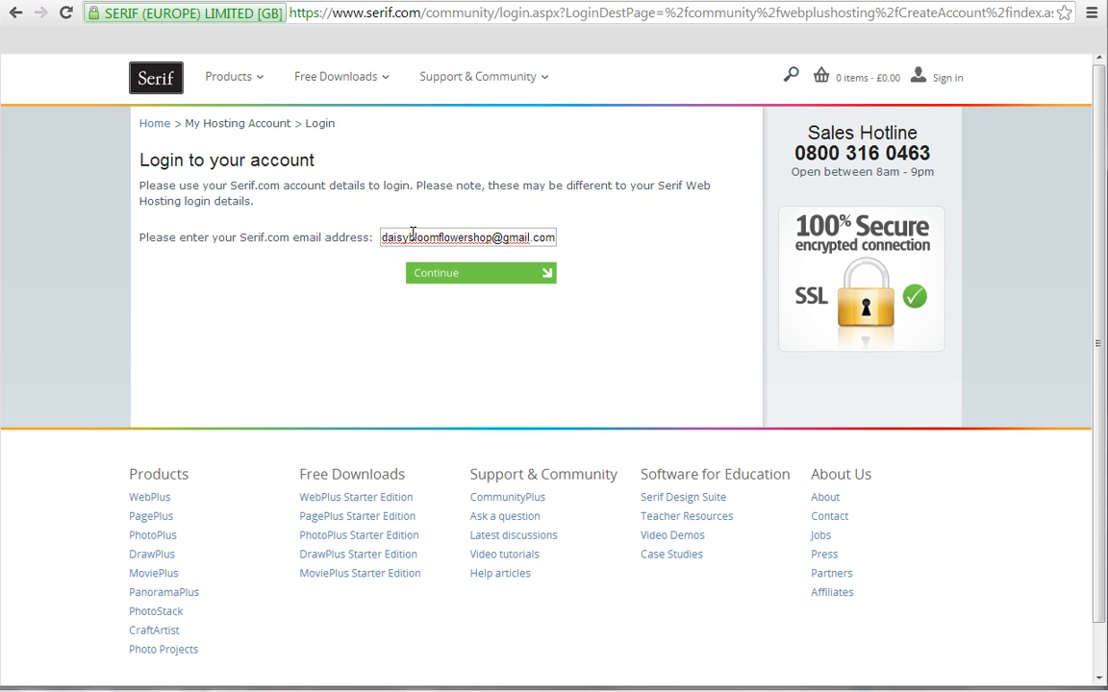
pyautogui.moveTo(471, 279)
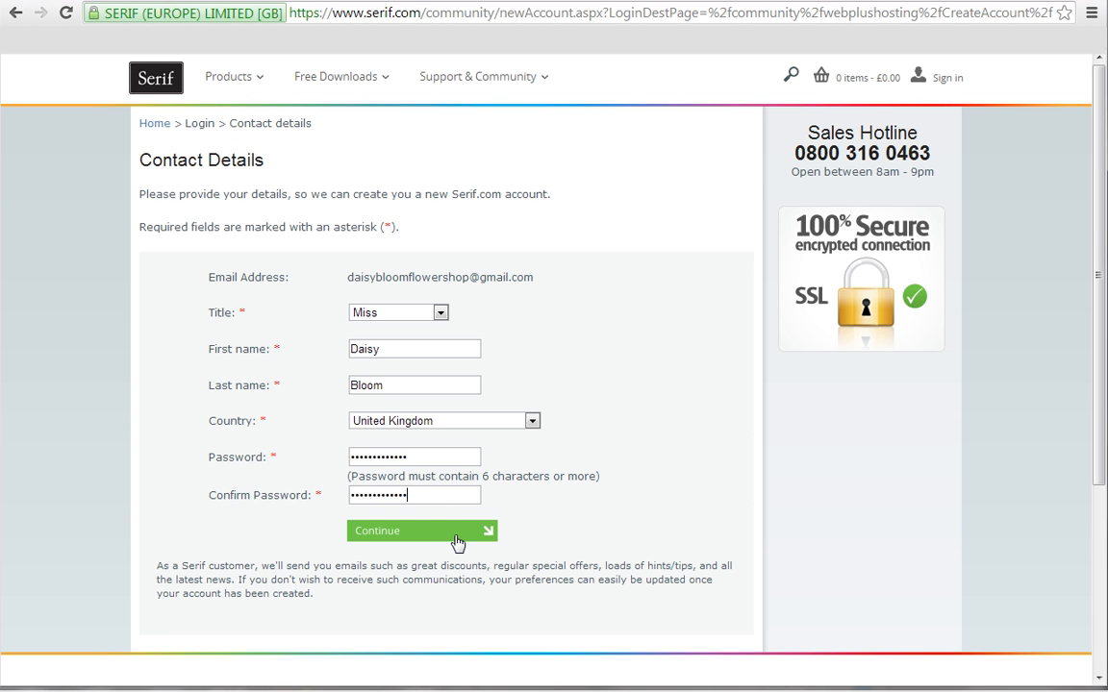
pyautogui.click(422, 531)
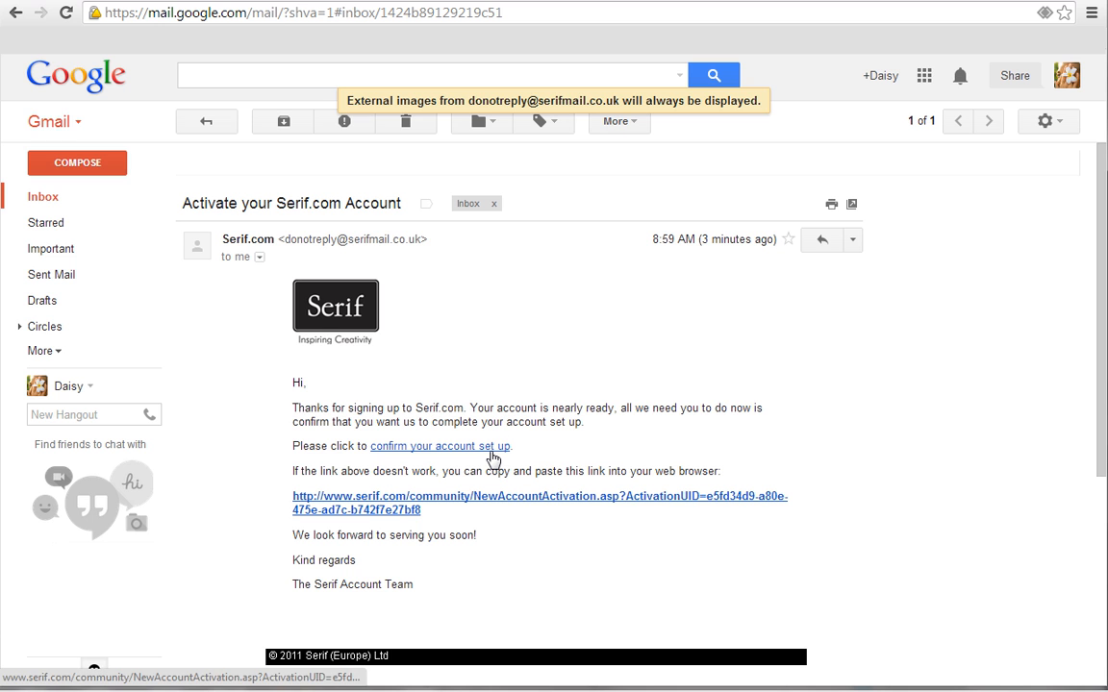
# Confirm the Serif.com account set-up from the Gmail activation email link
pyautogui.click(439, 445)
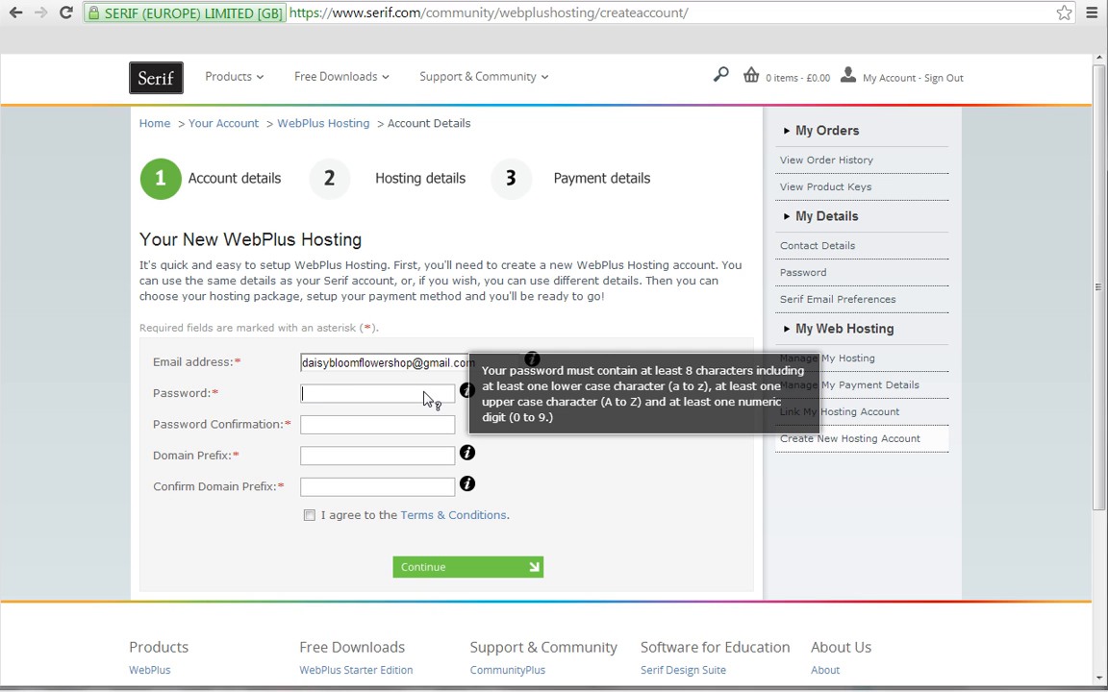
# Enter the password and the domain prefix daisybloomflowershop, confirmed, on the hosting form
pyautogui.write('password')
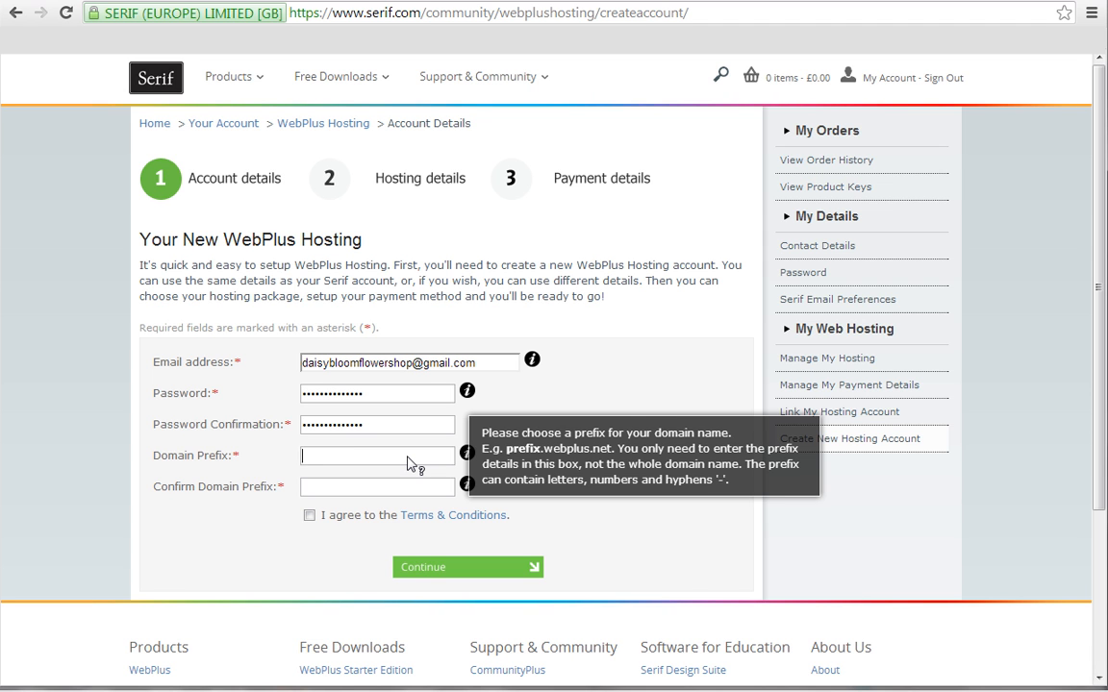
pyautogui.click(375, 454)
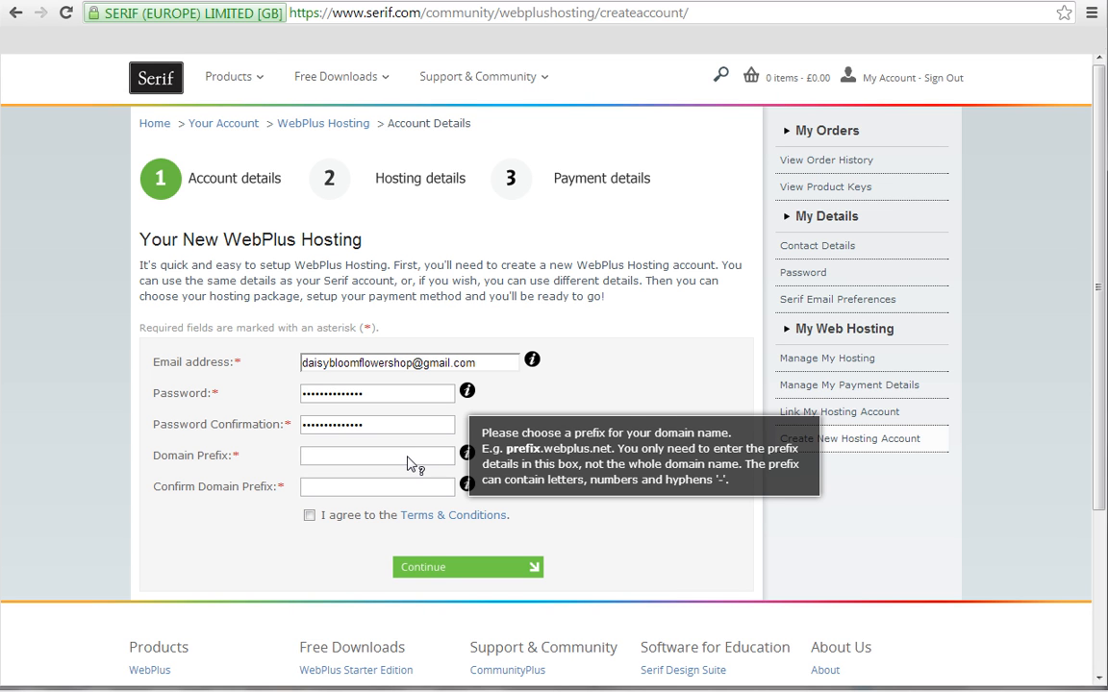
pyautogui.click(376, 456)
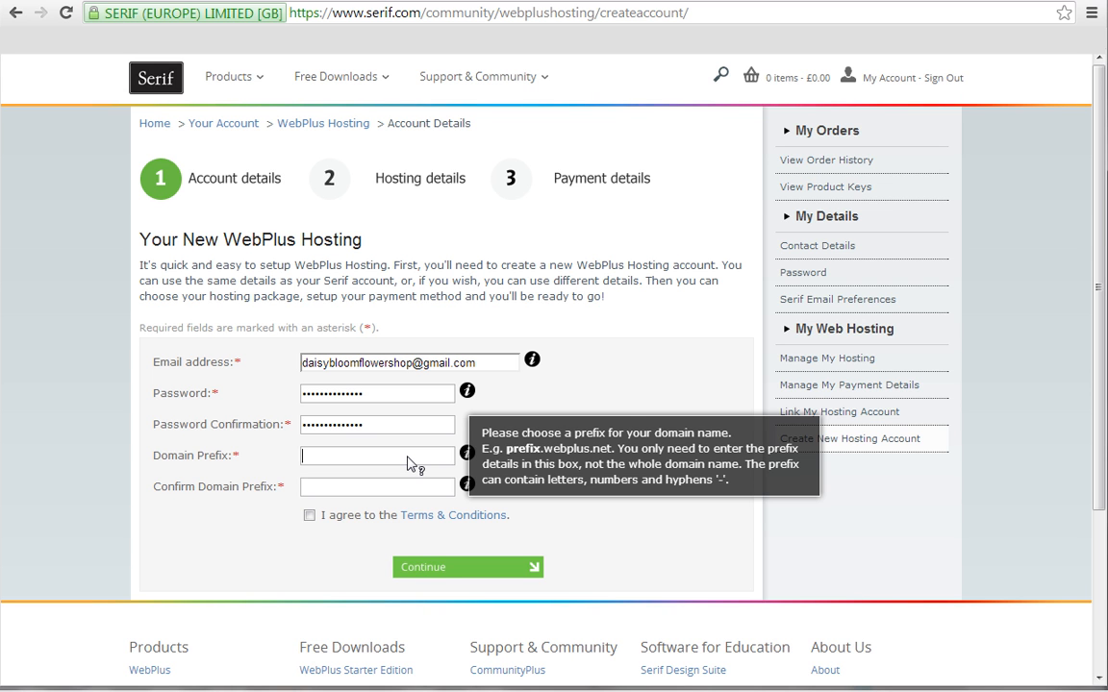
pyautogui.write('daisybloomflo')
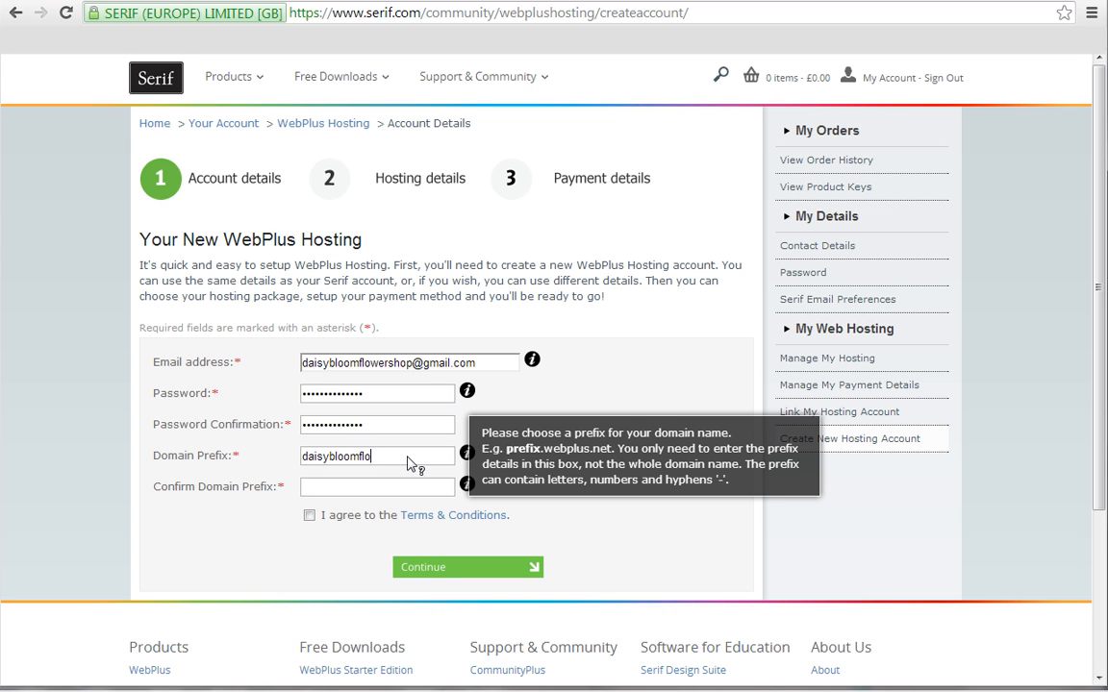
pyautogui.write('wershop')
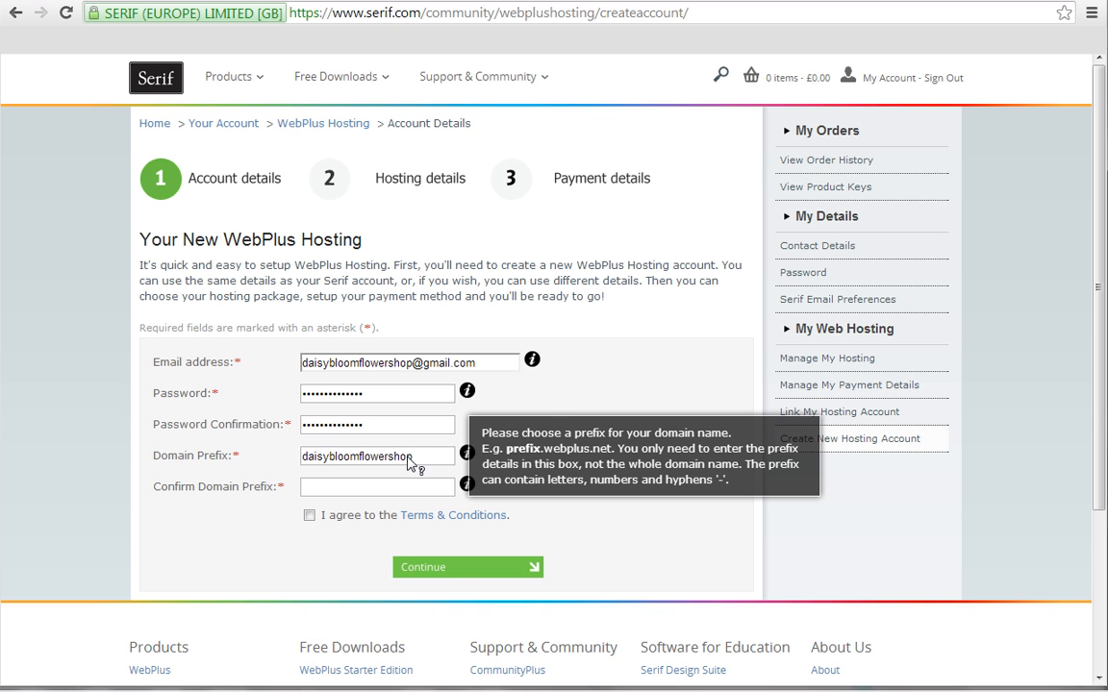
pyautogui.moveTo(414, 493)
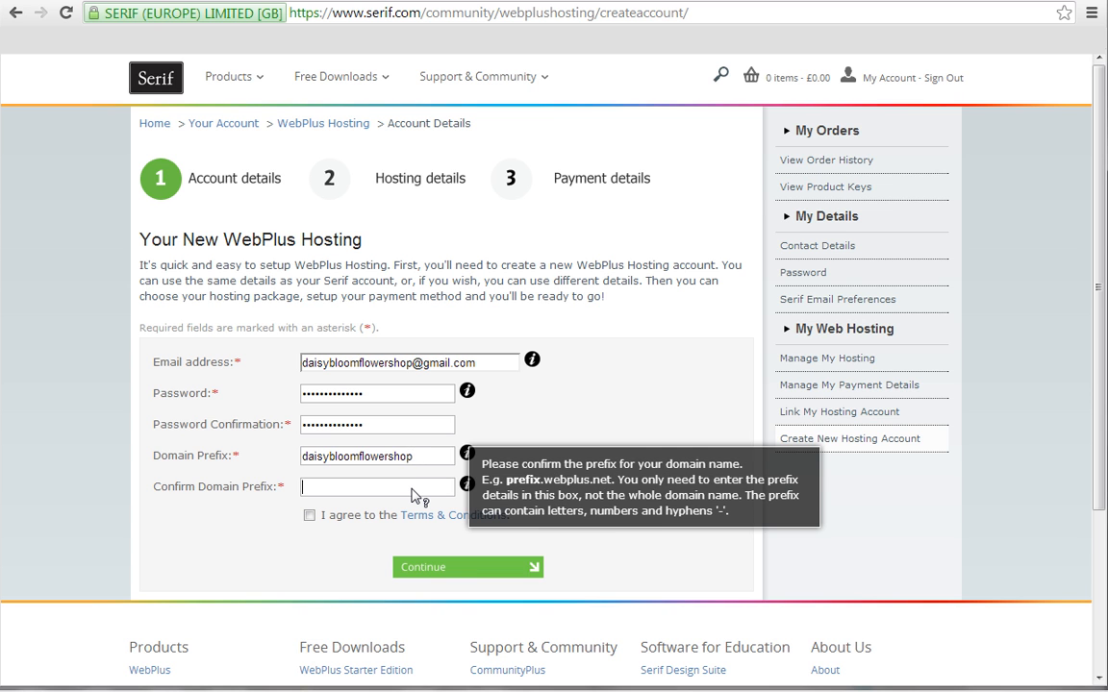
pyautogui.write('daisybl')
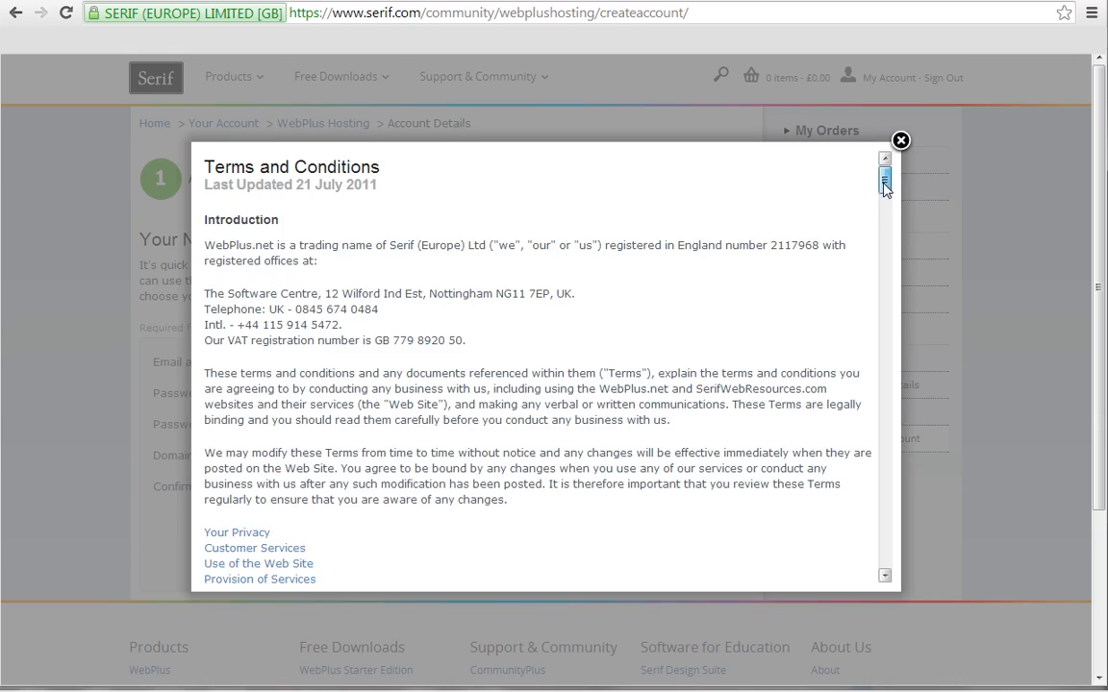
# Read and agree to the Terms & Conditions, then submit the account details
pyautogui.scroll(-3)
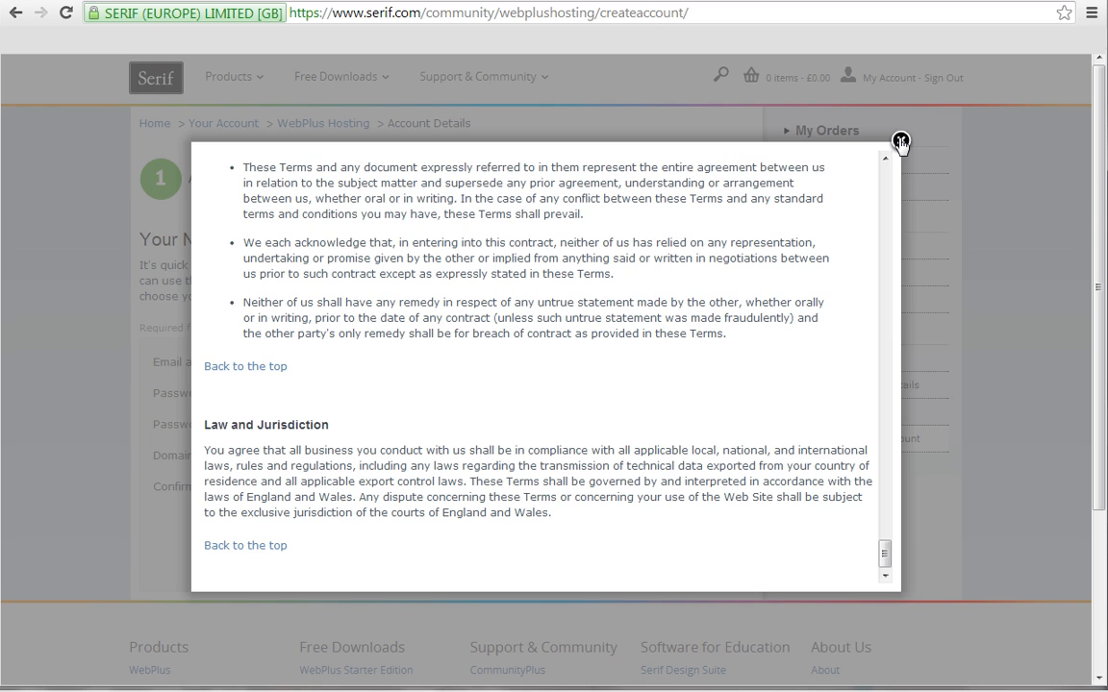
pyautogui.click(900, 142)
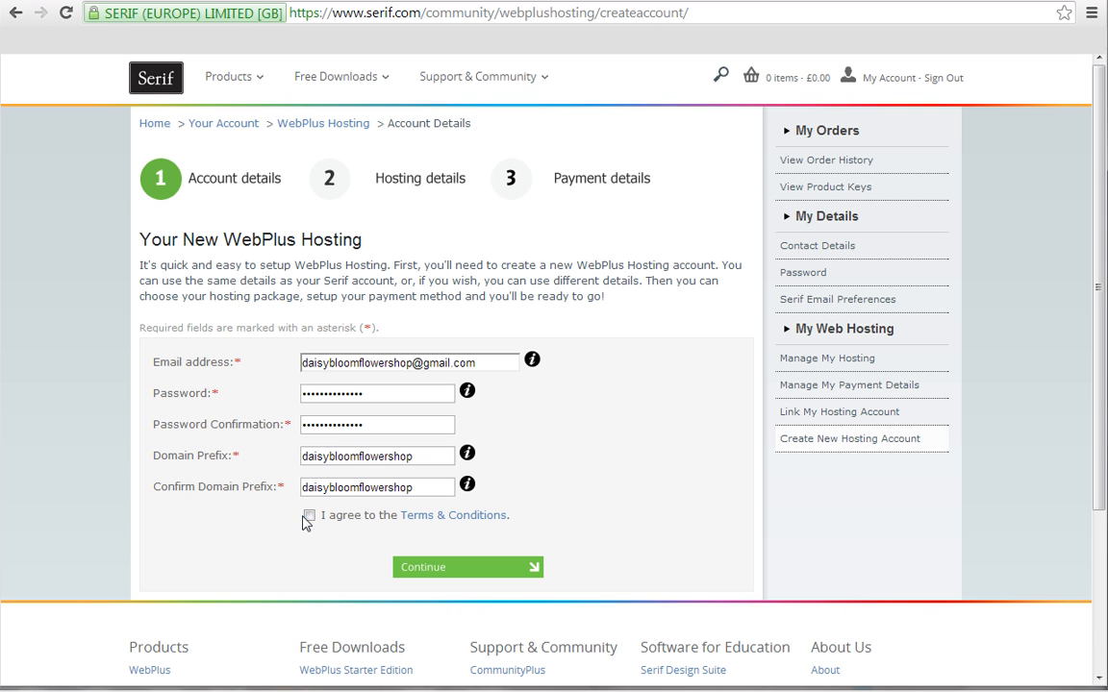
pyautogui.click(308, 515)
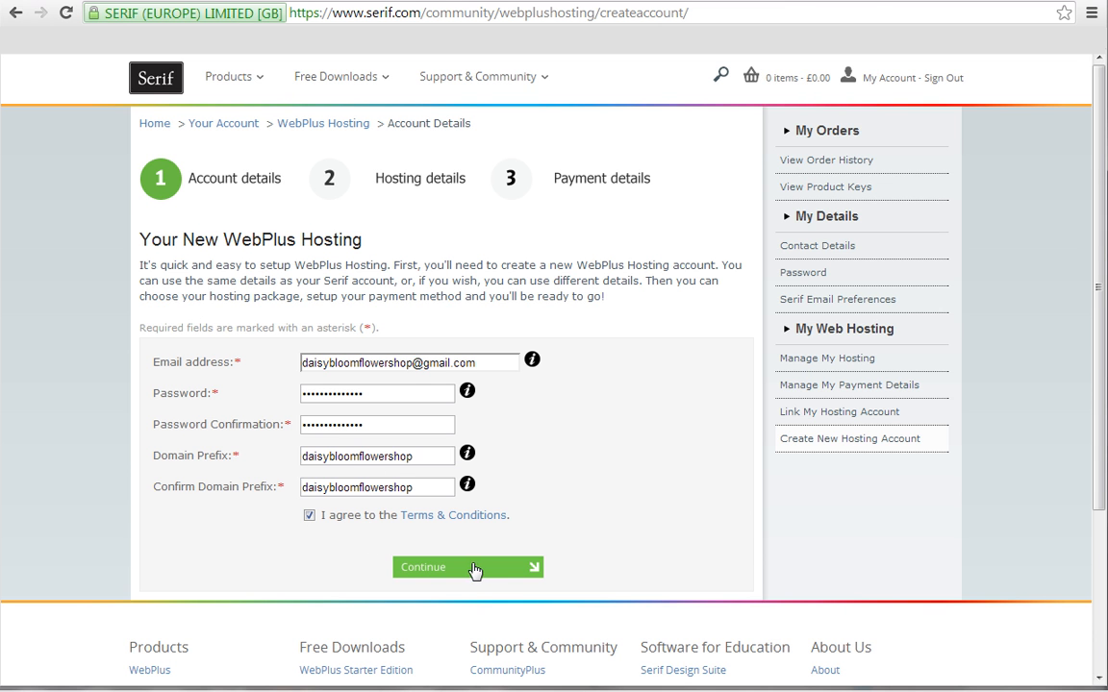
pyautogui.click(467, 568)
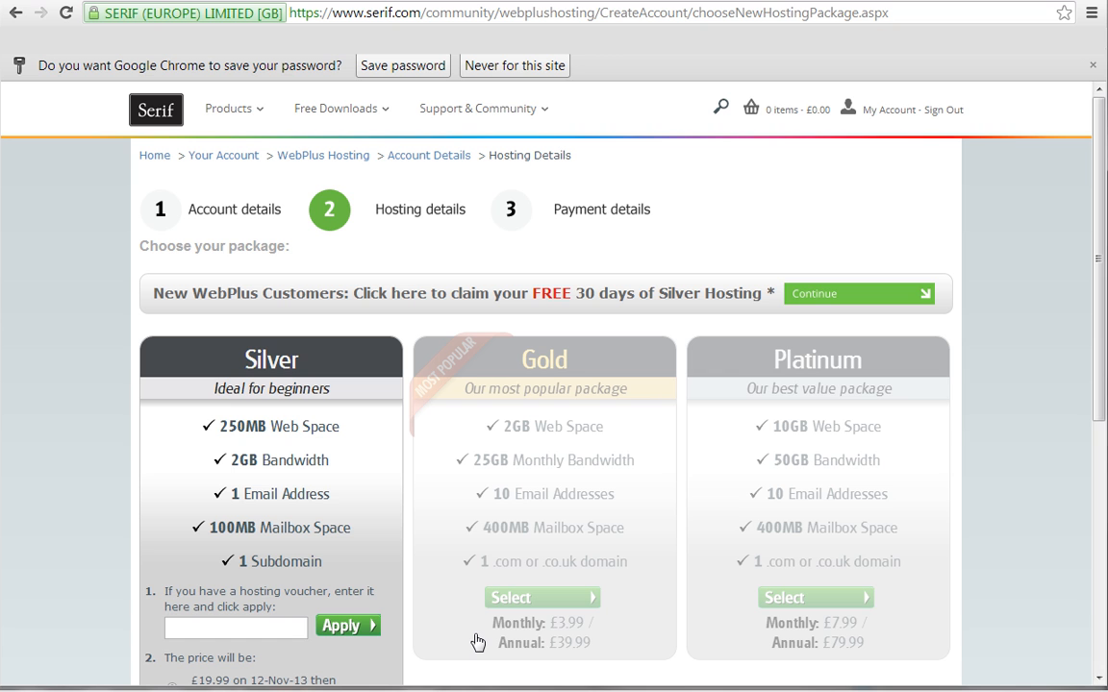
pyautogui.moveTo(851, 293)
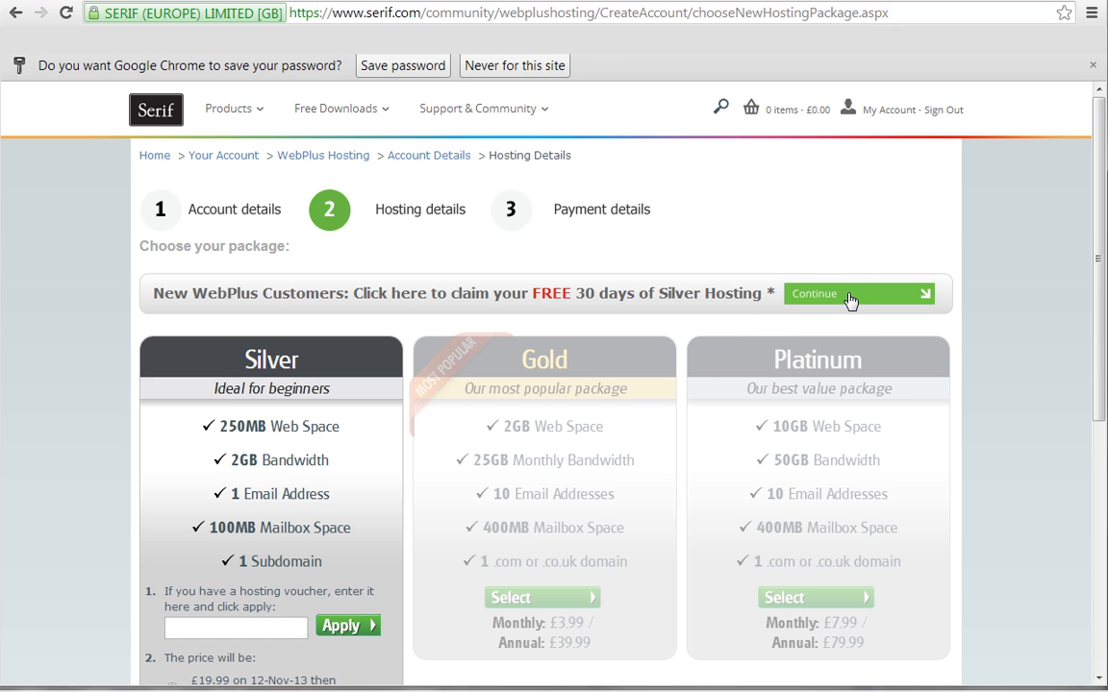
pyautogui.moveTo(861, 298)
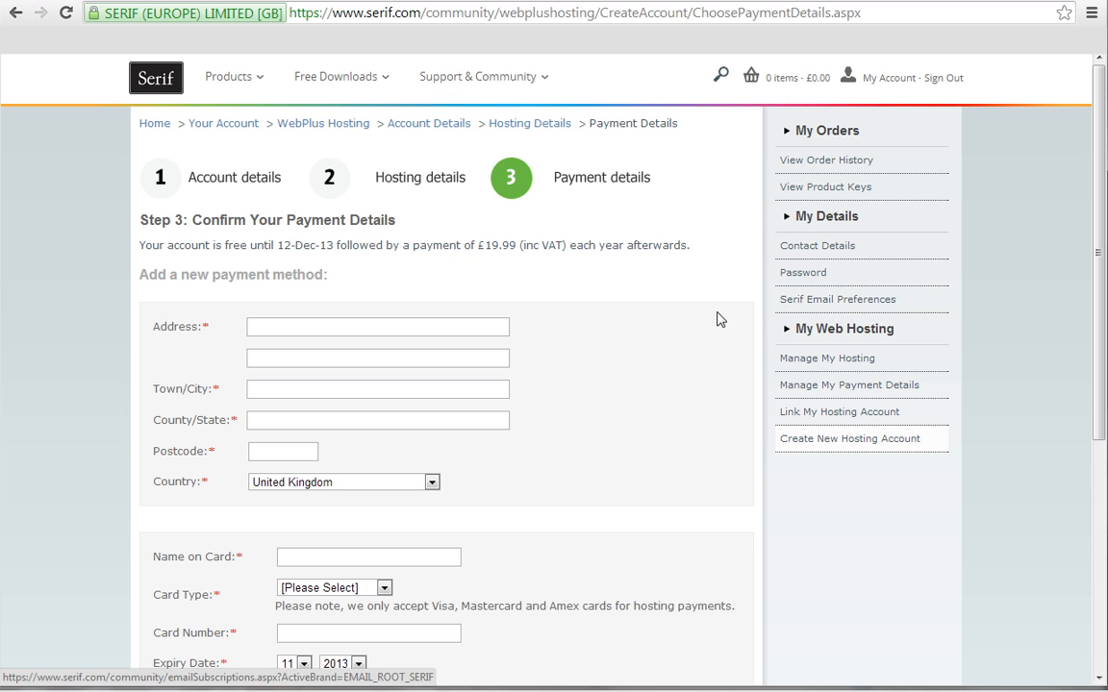
# Fill in the address and card details for the free Silver hosting trial and submit them
pyautogui.write('The Software Centre')
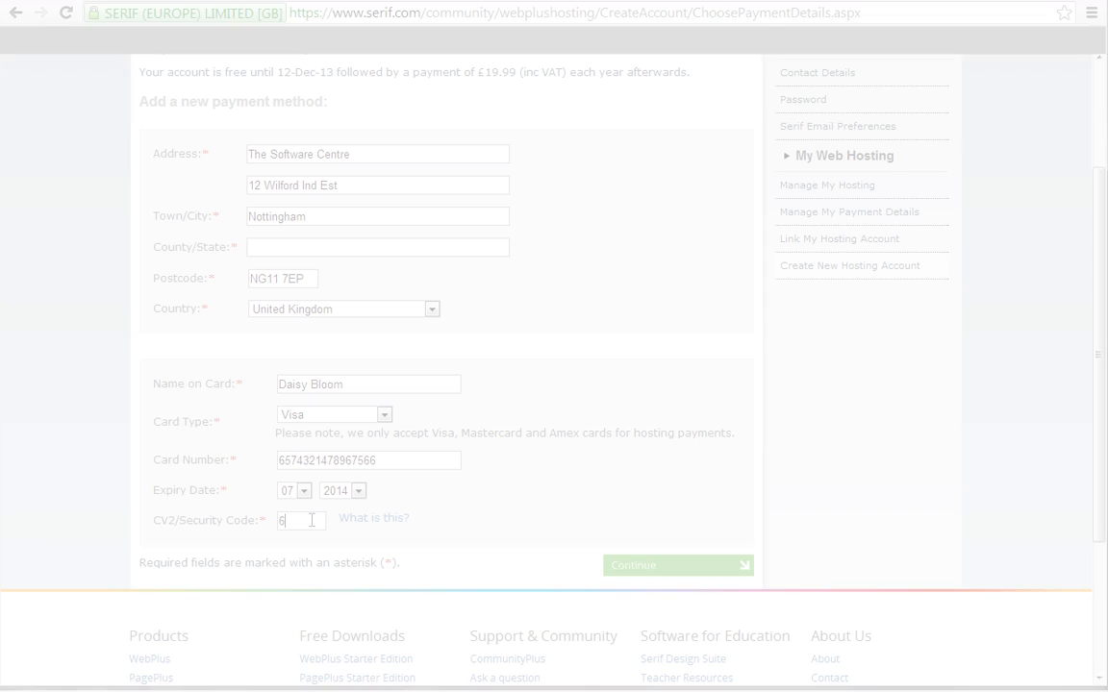
pyautogui.write('82')
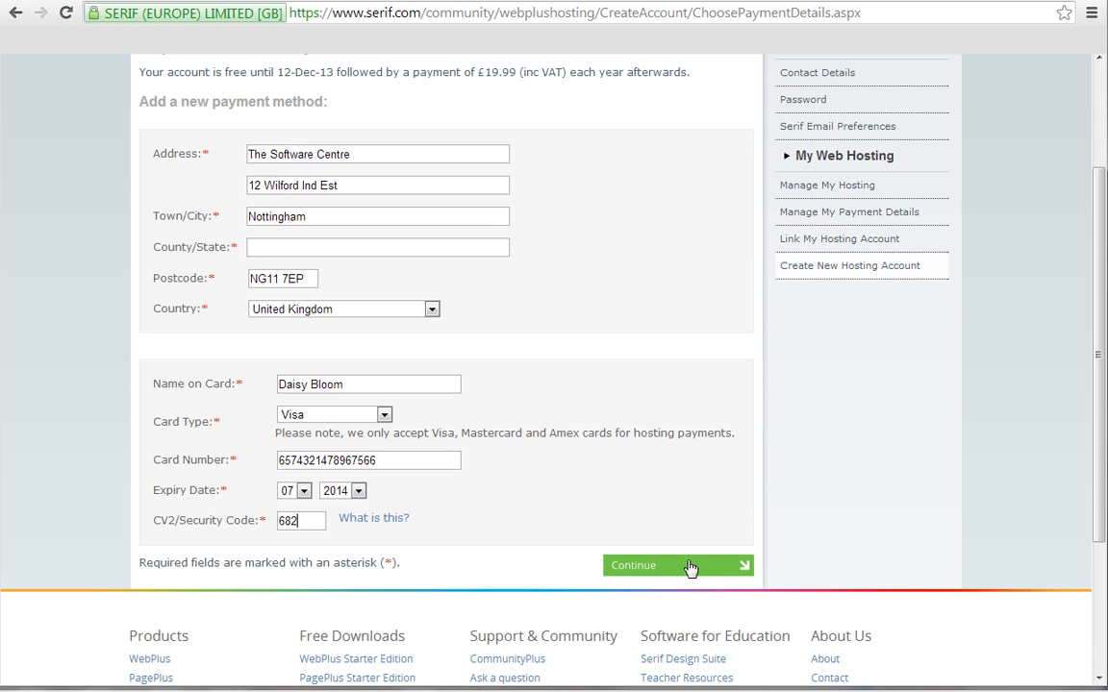
pyautogui.click(678, 565)
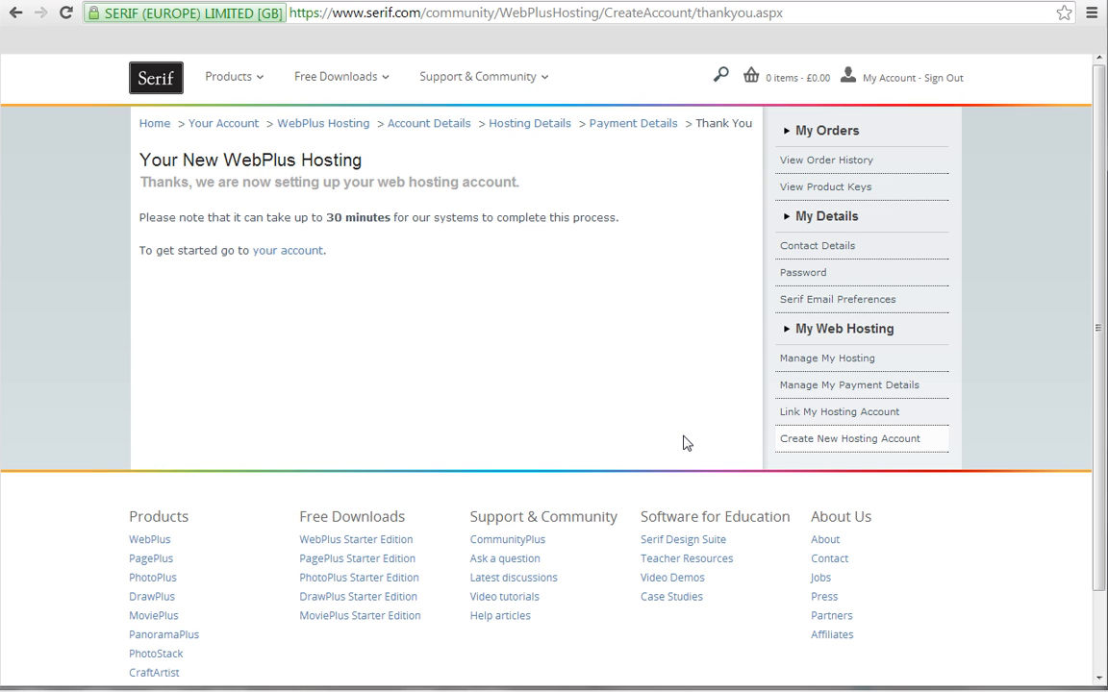
pyautogui.moveTo(570, 397)
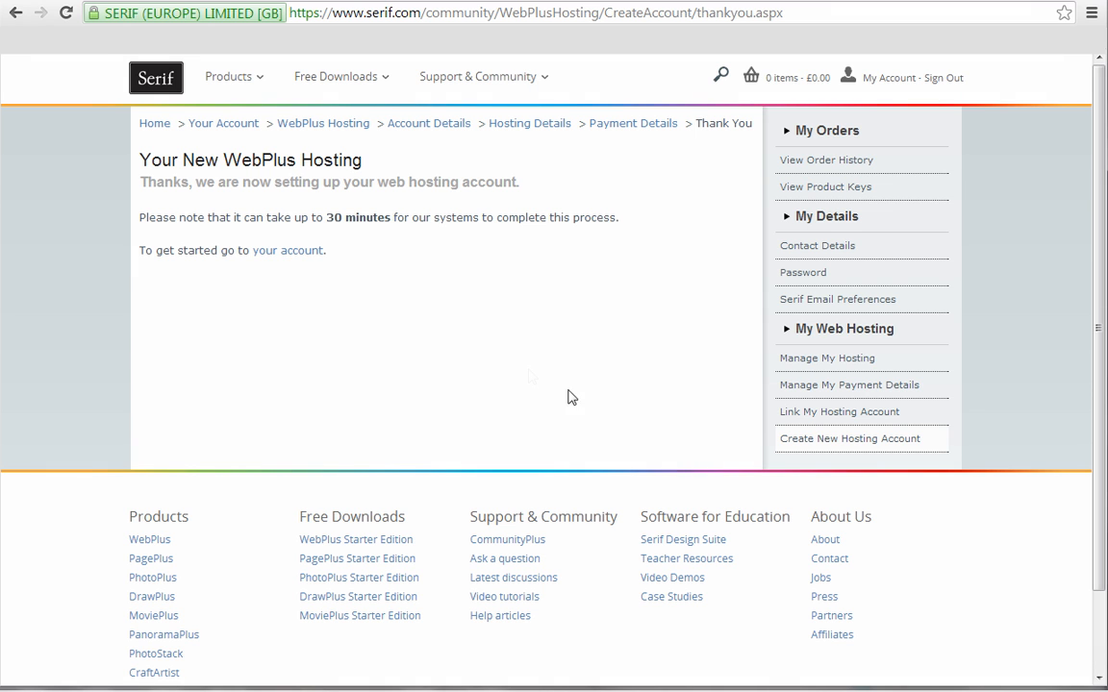
pyautogui.moveTo(286, 250)
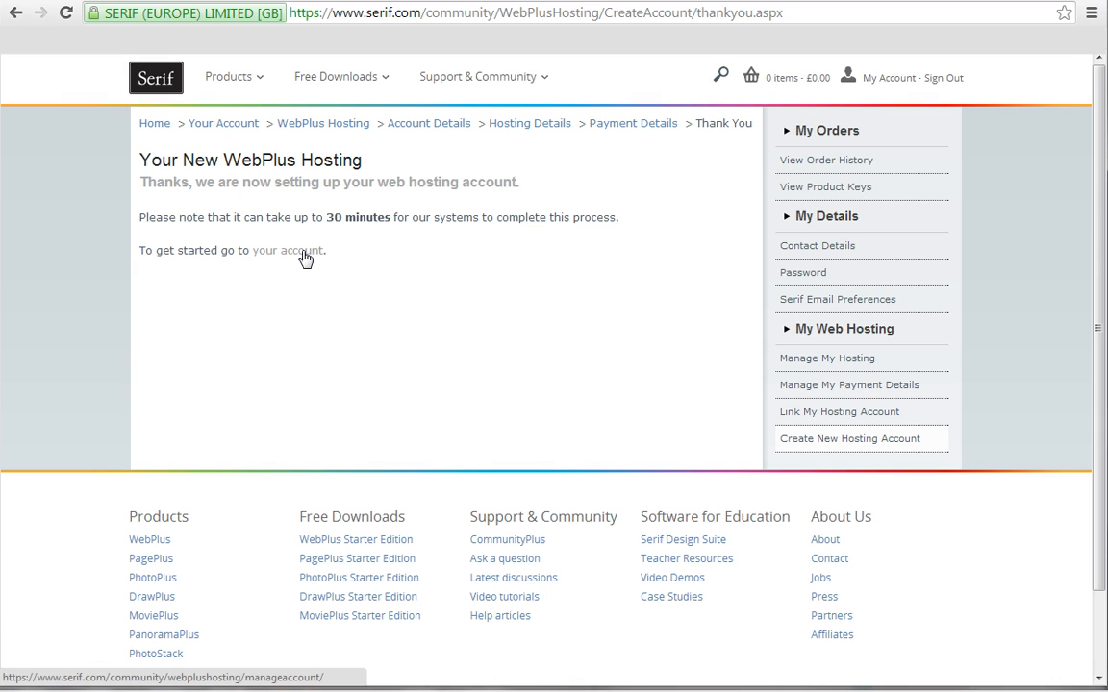
# Go to the Manage Hosting Account page showing daisybloomflowershop.webplus.net's Silver hosting
pyautogui.click(287, 250)
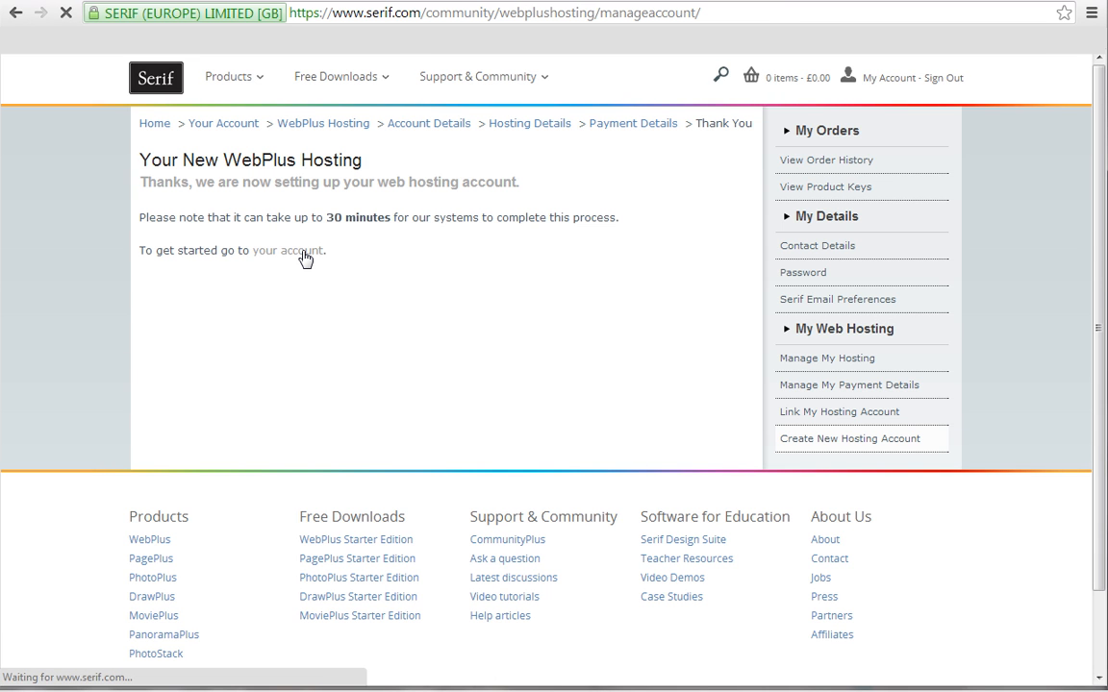
pyautogui.click(287, 251)
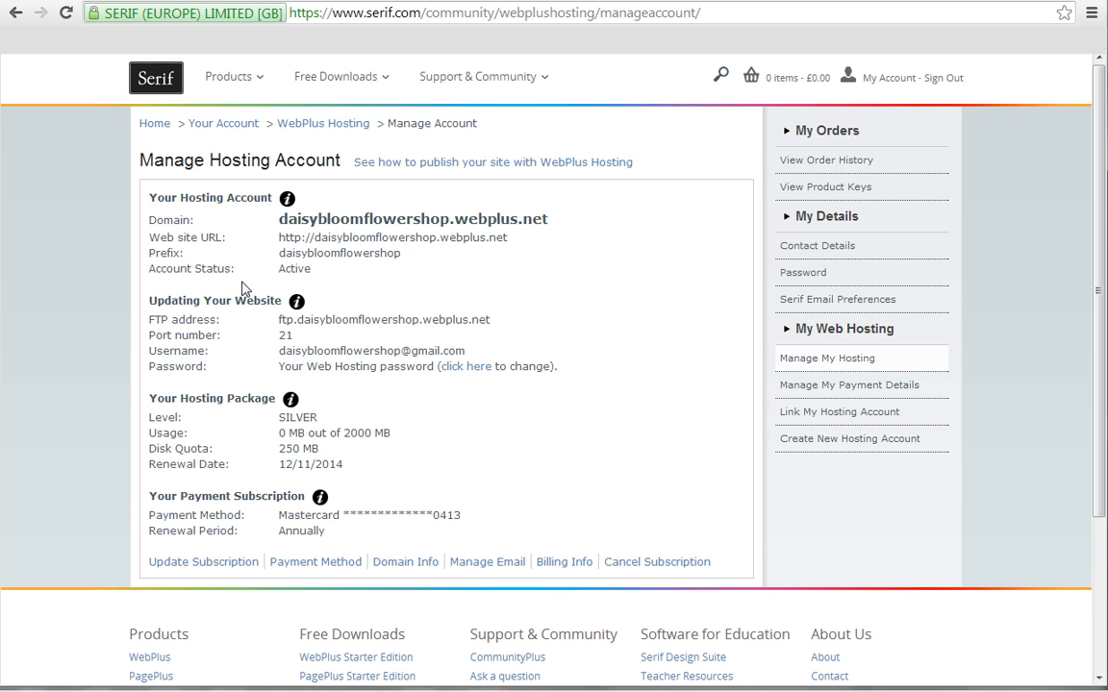
pyautogui.moveTo(486, 272)
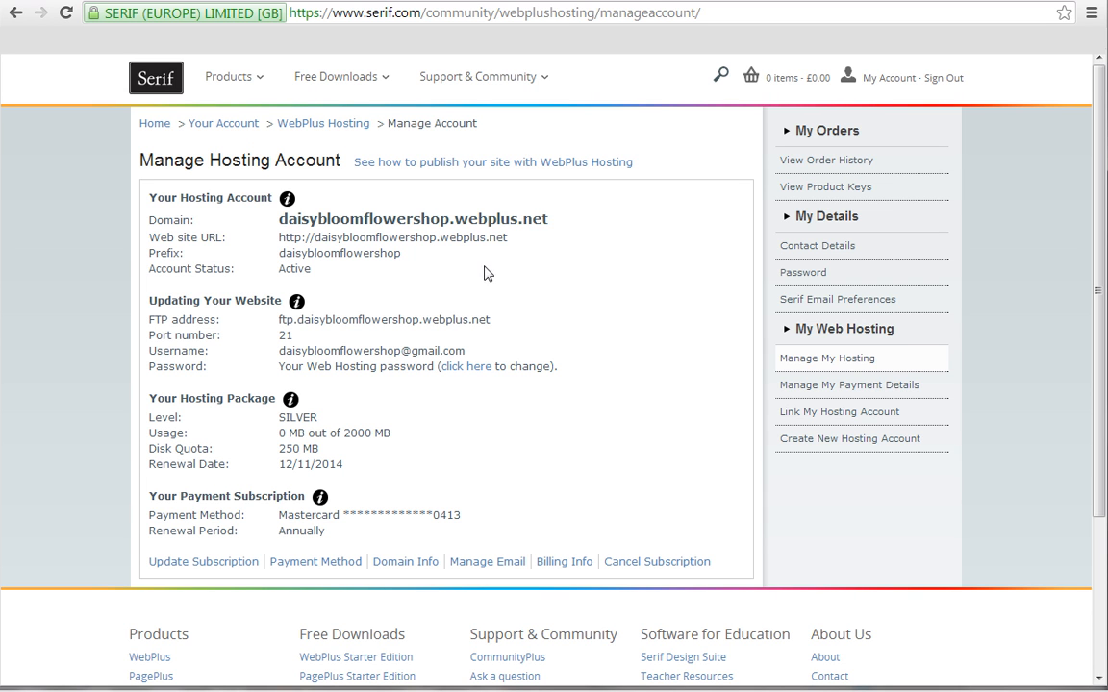
pyautogui.moveTo(556, 226)
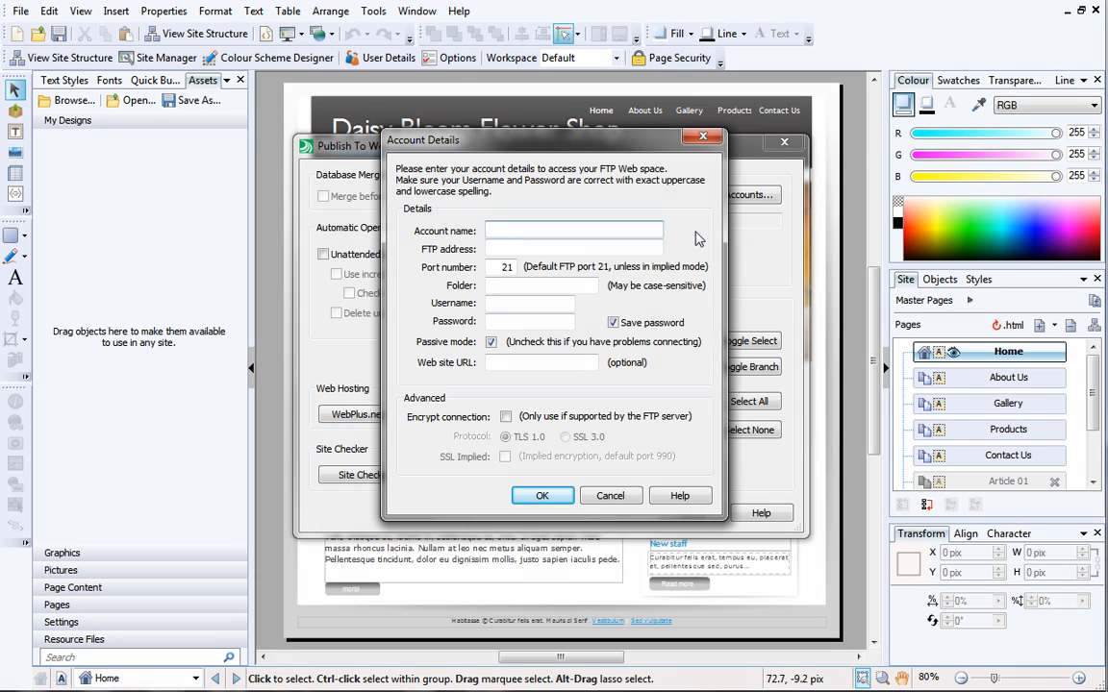
# Add a new FTP account in Publish To Web, with the blank Account Details form ready for a name
pyautogui.click(575, 229)
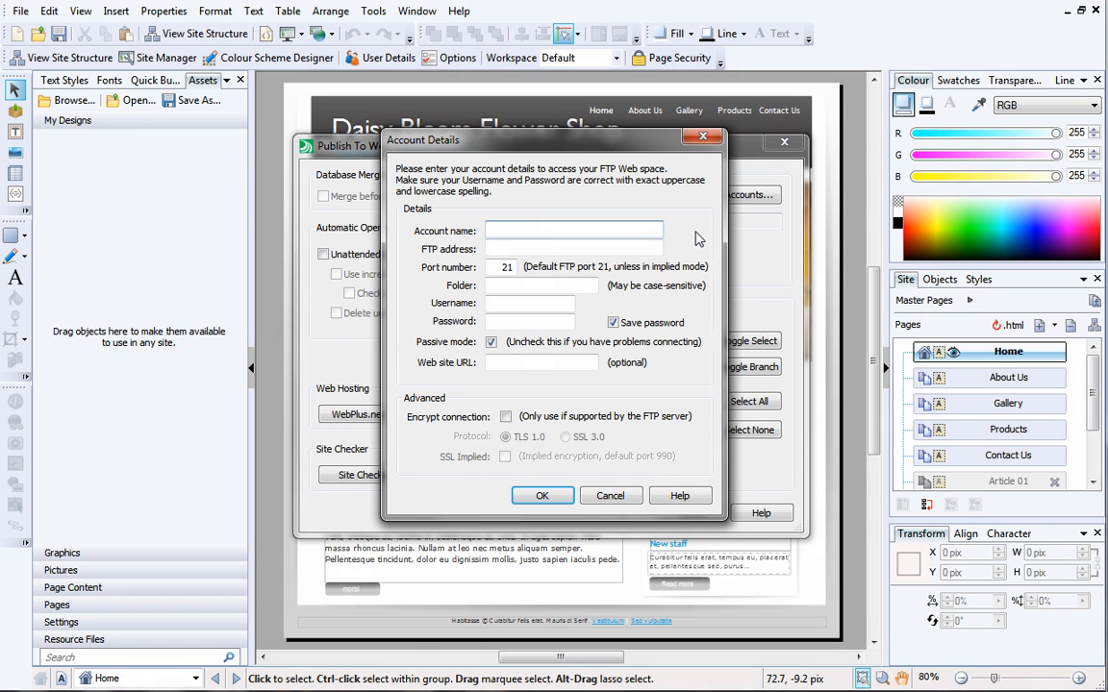
pyautogui.click(573, 230)
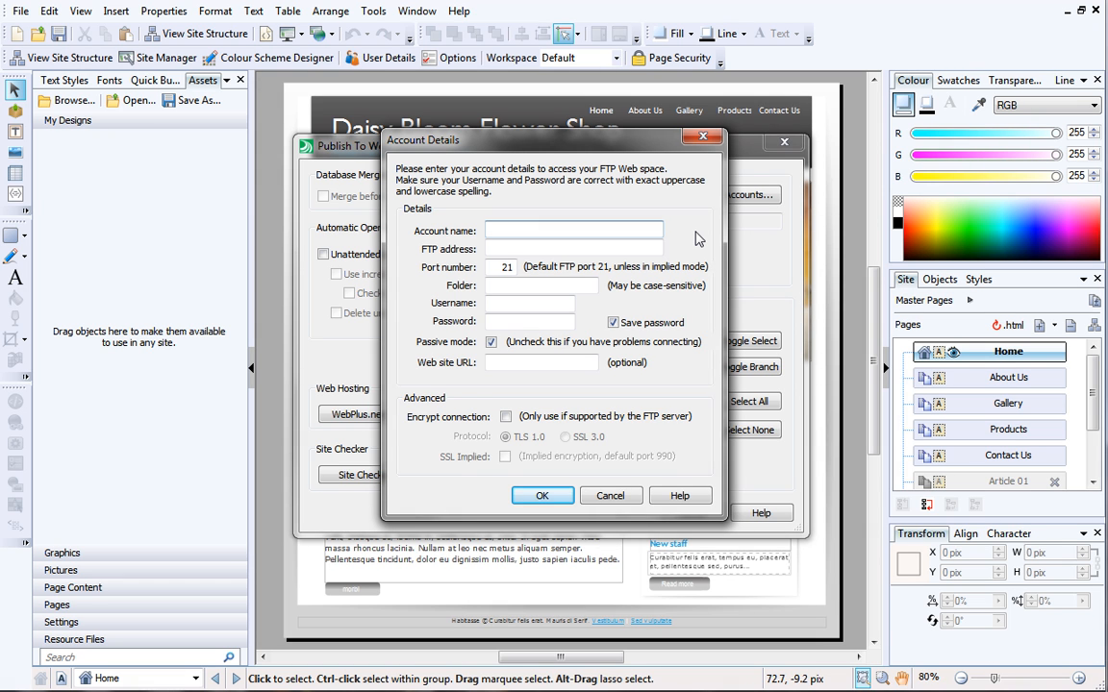
pyautogui.click(575, 230)
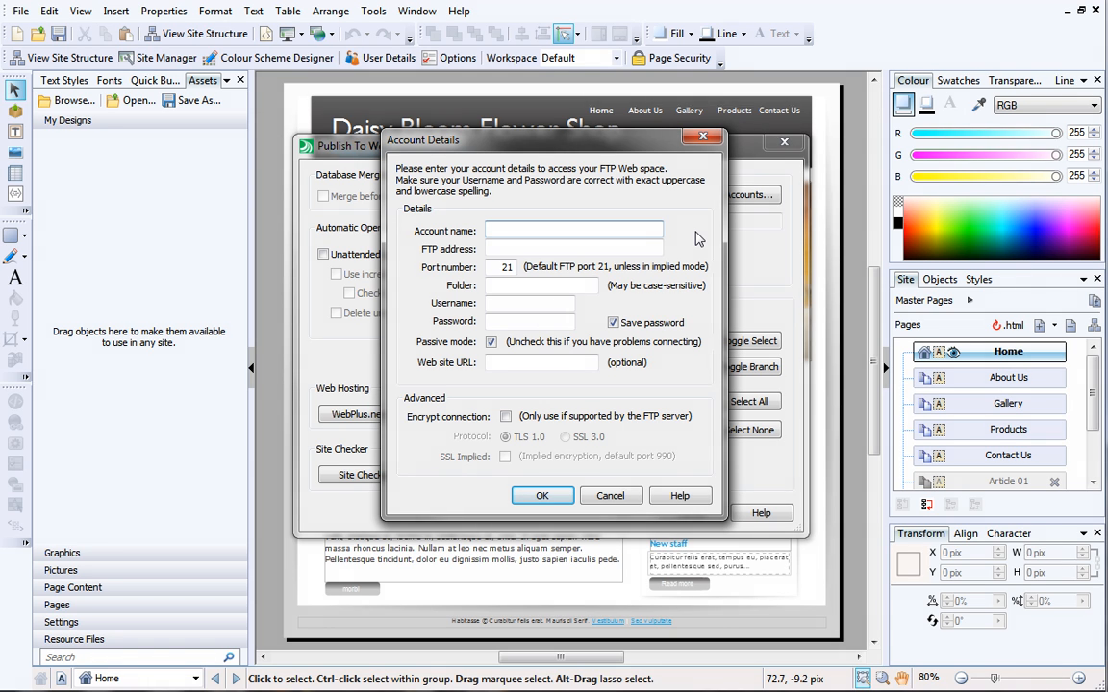
pyautogui.click(573, 230)
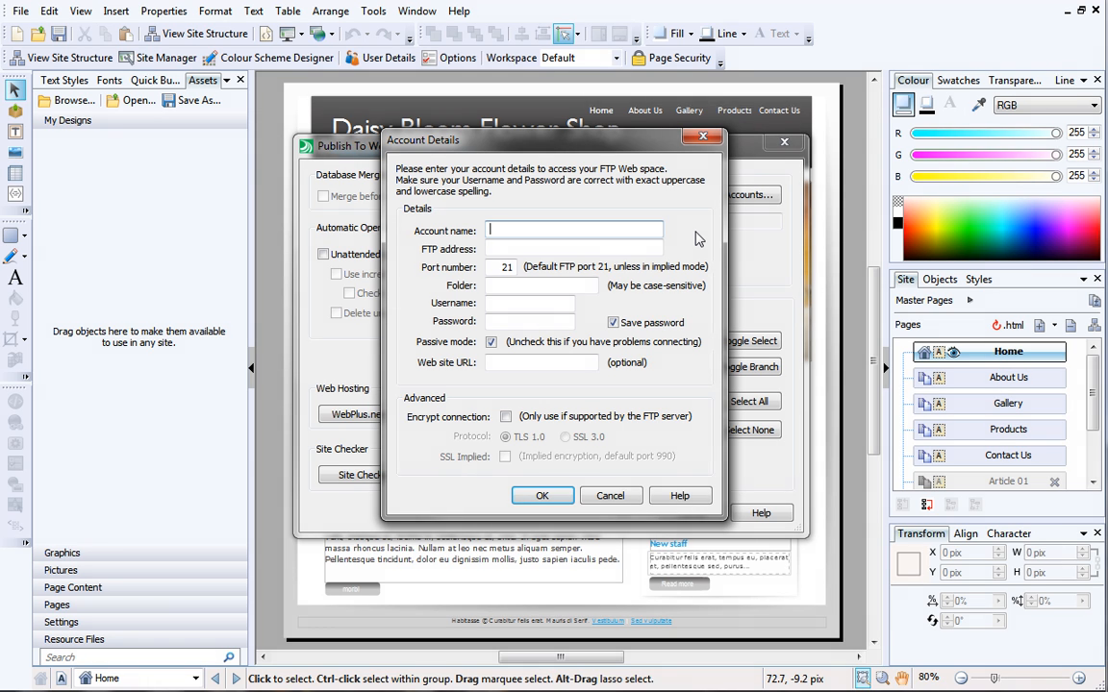